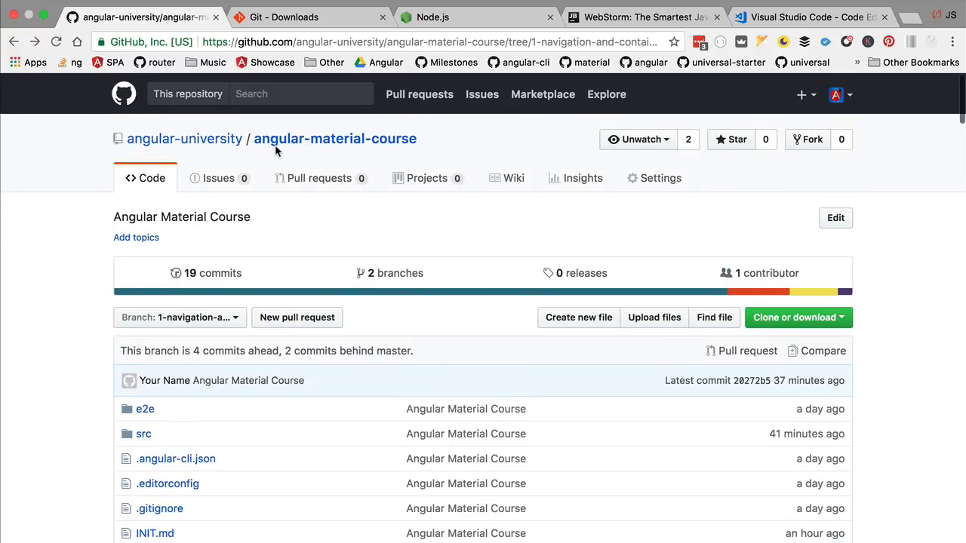
- Open INIT.md in the angular-material-course repo and bring Step 1's ng new --routing command into view
scroll("down", 3)
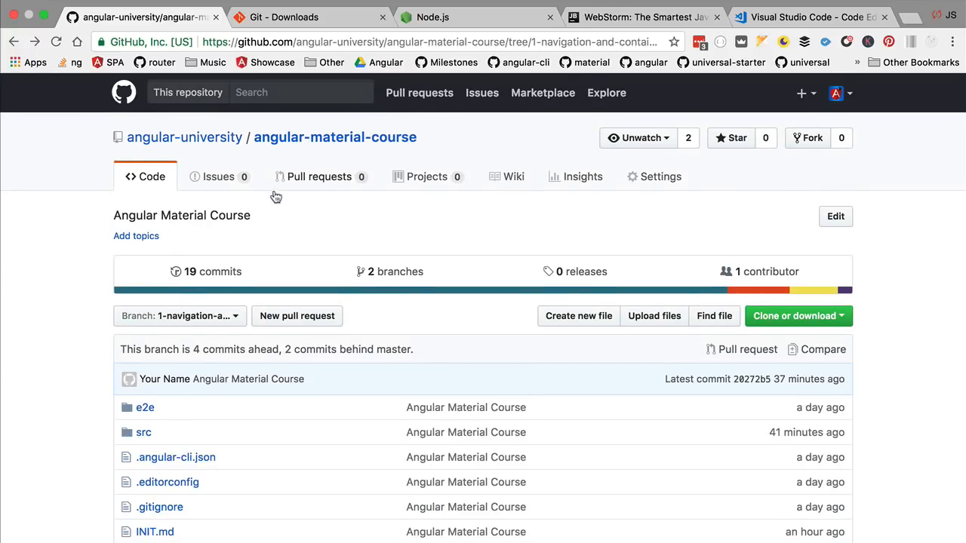
scroll("down", 3)
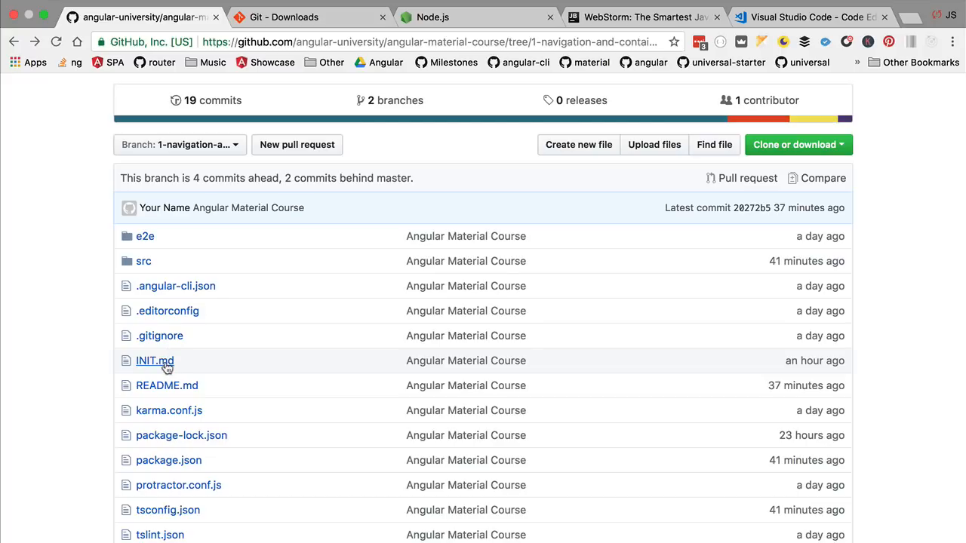
mouse_move(154, 364)
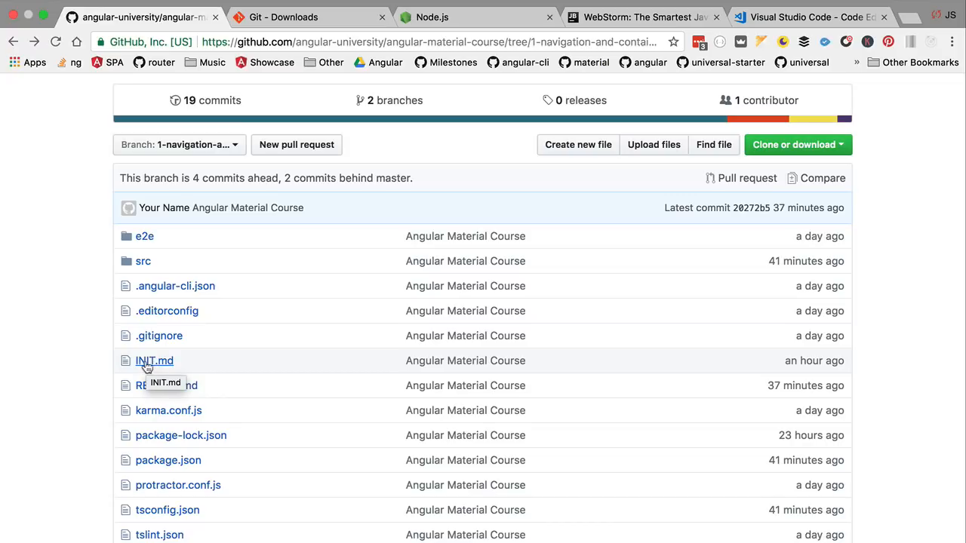
left_click(154, 360)
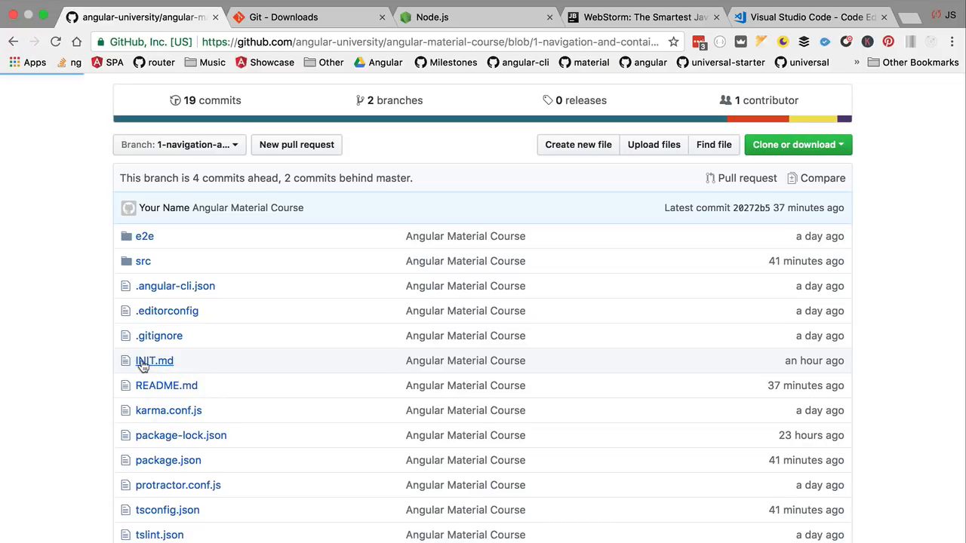
left_click(154, 360)
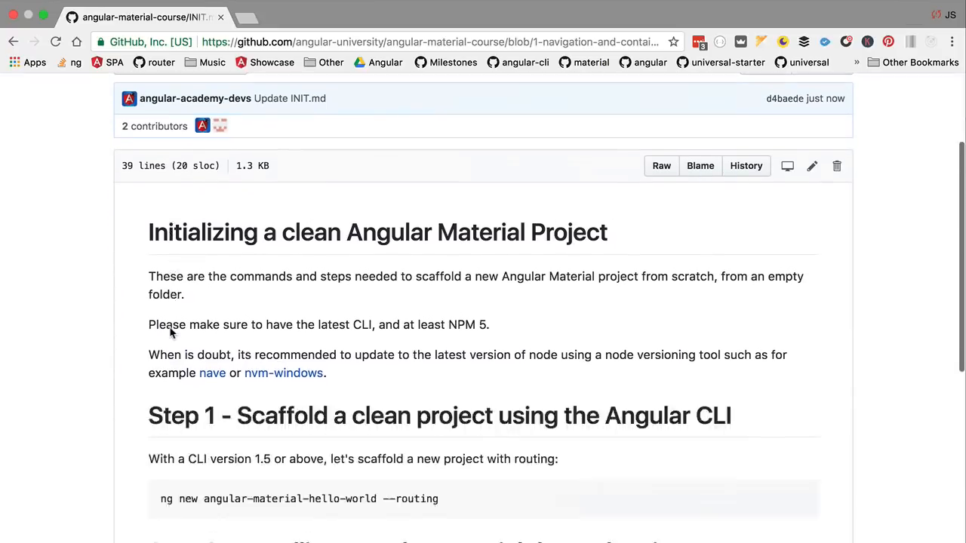
scroll("down", 3)
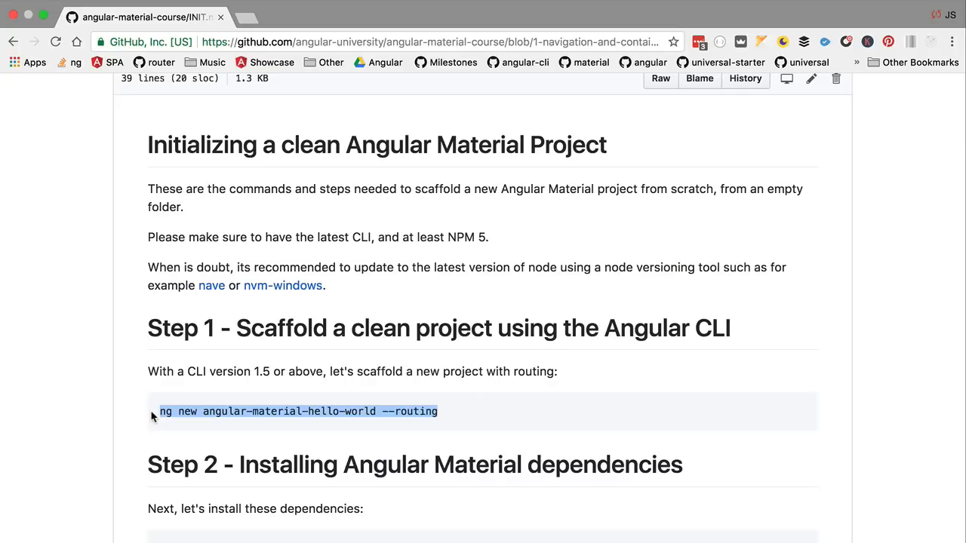
mouse_move(370, 417)
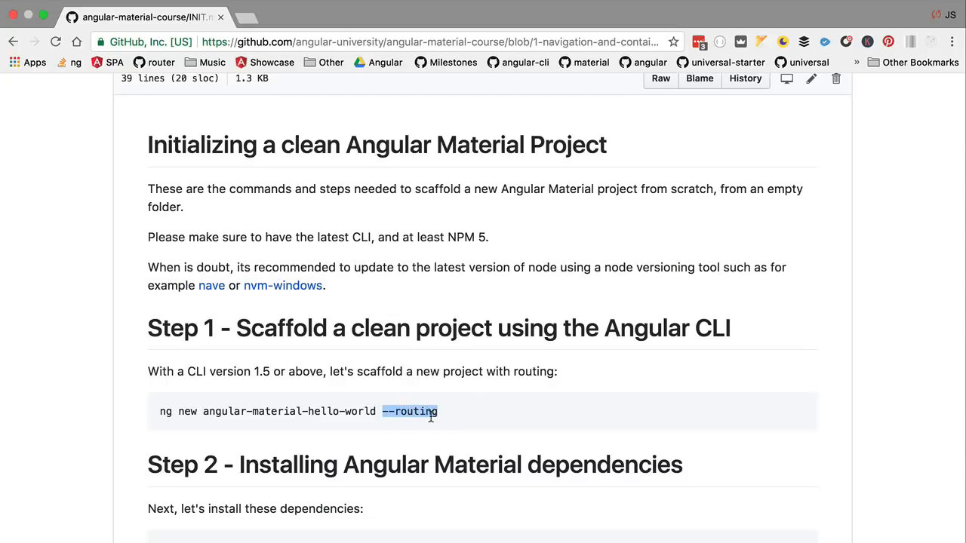
- Run ng new angular-material-hello-world --routing in Terminal, then clear the creation output
left_click(78, 269)
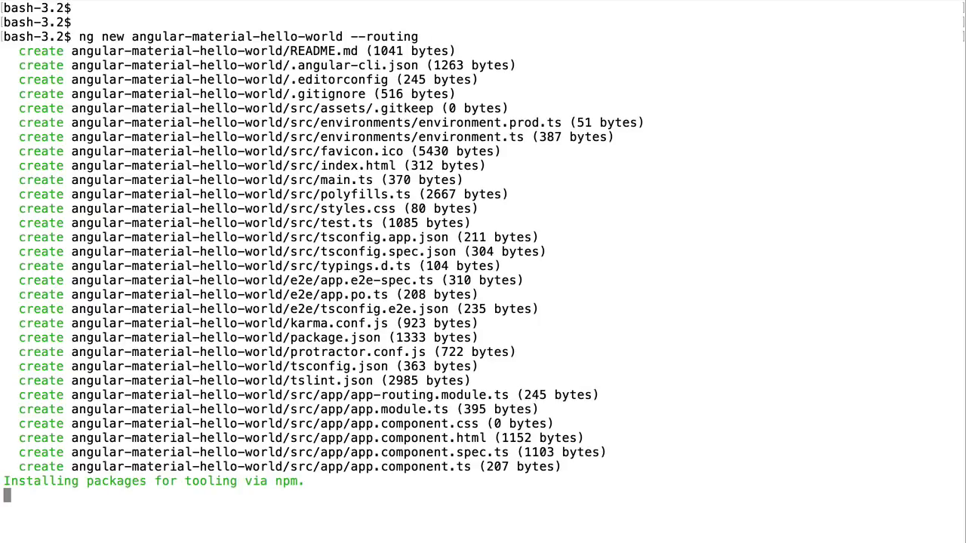
mouse_move(133, 464)
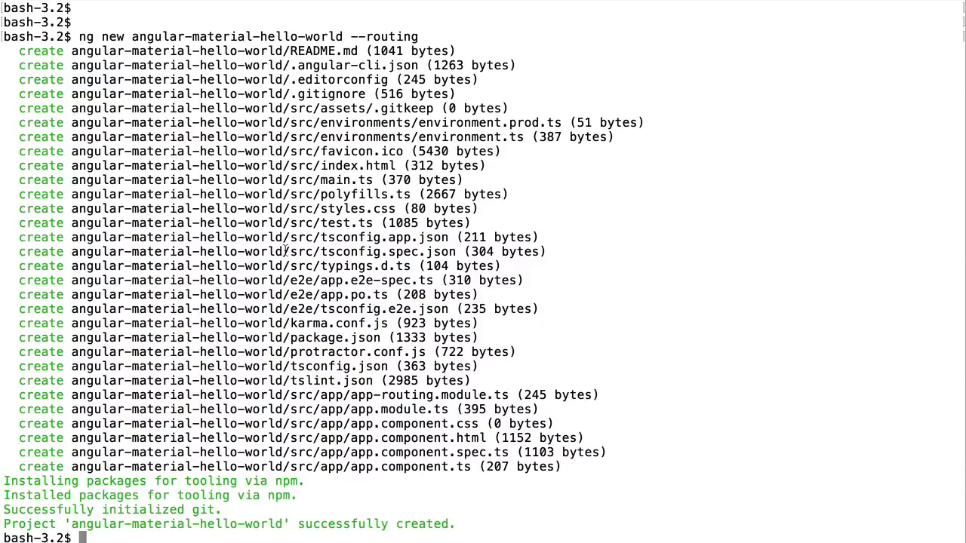
type("cle")
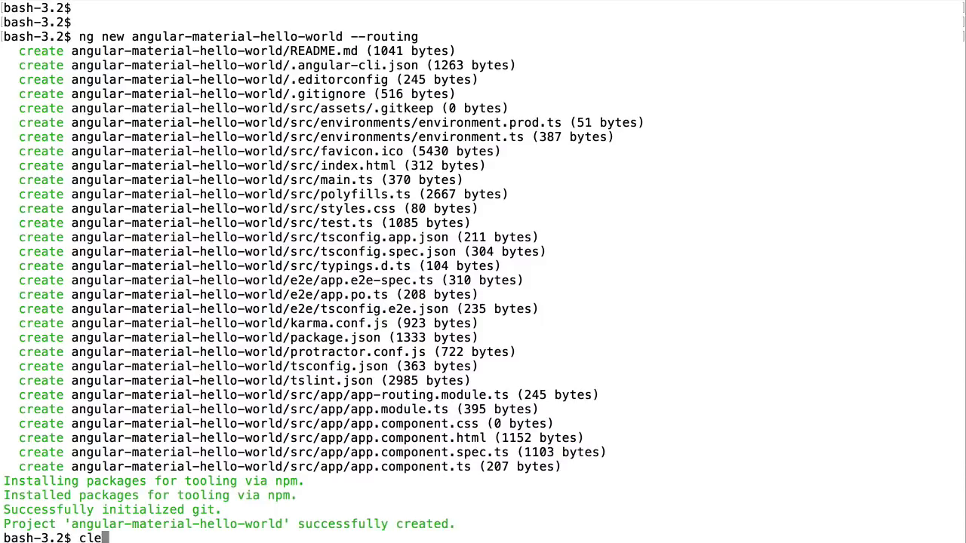
type("ar")
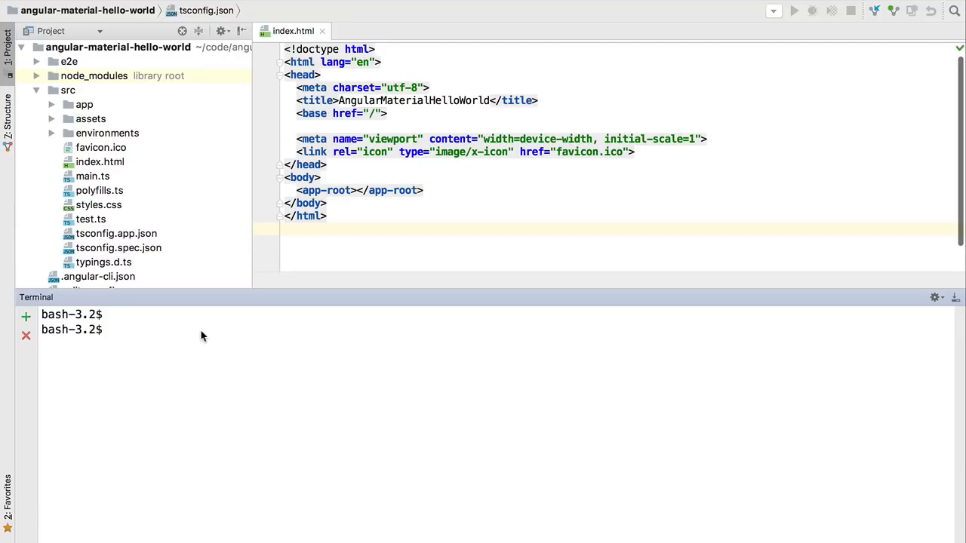
type("npm install @angular/material @angular/cdk")
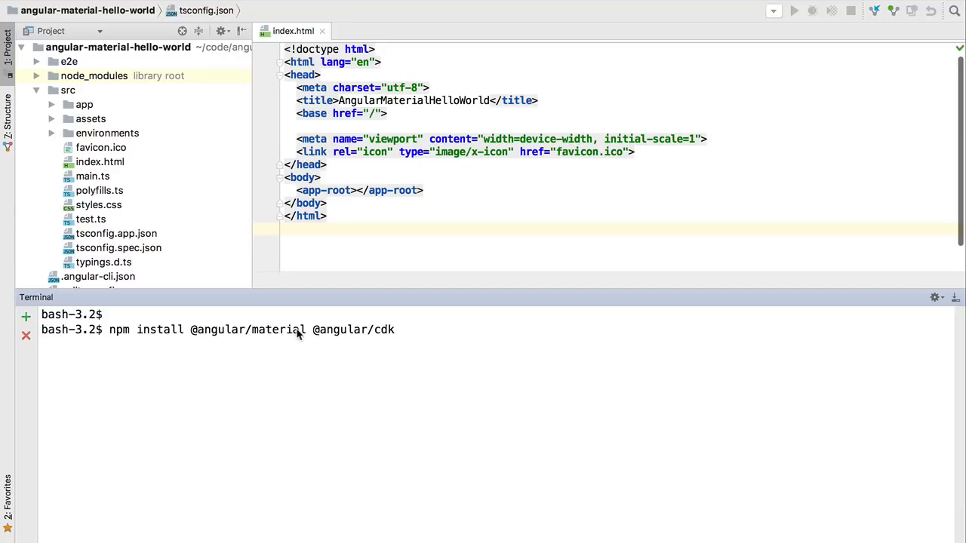
mouse_move(377, 340)
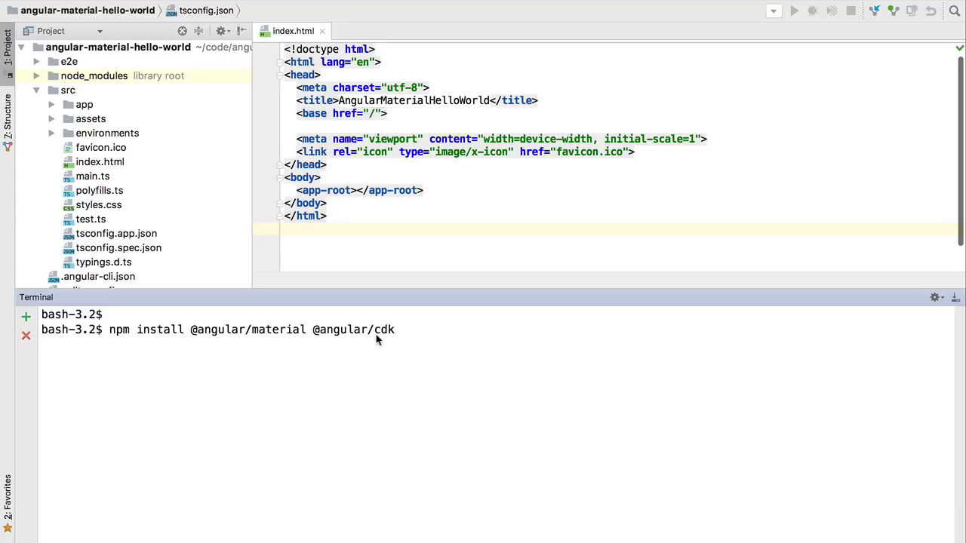
mouse_move(384, 340)
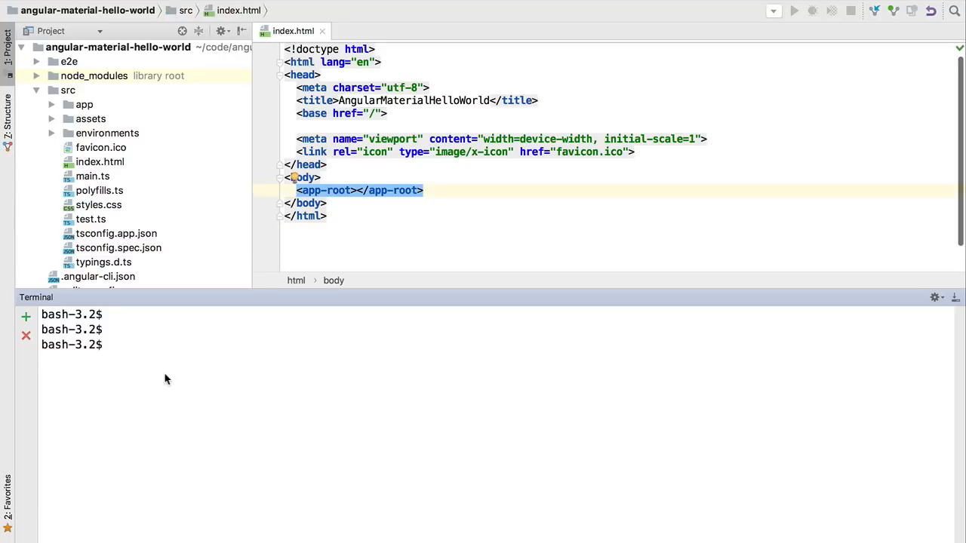
type("npm install @angular/animations")
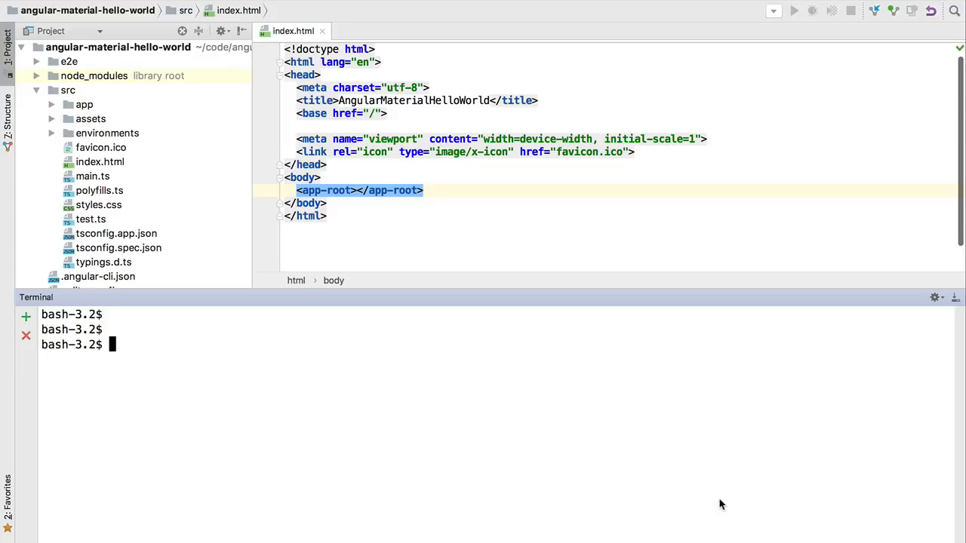
type("npm install hammerjs")
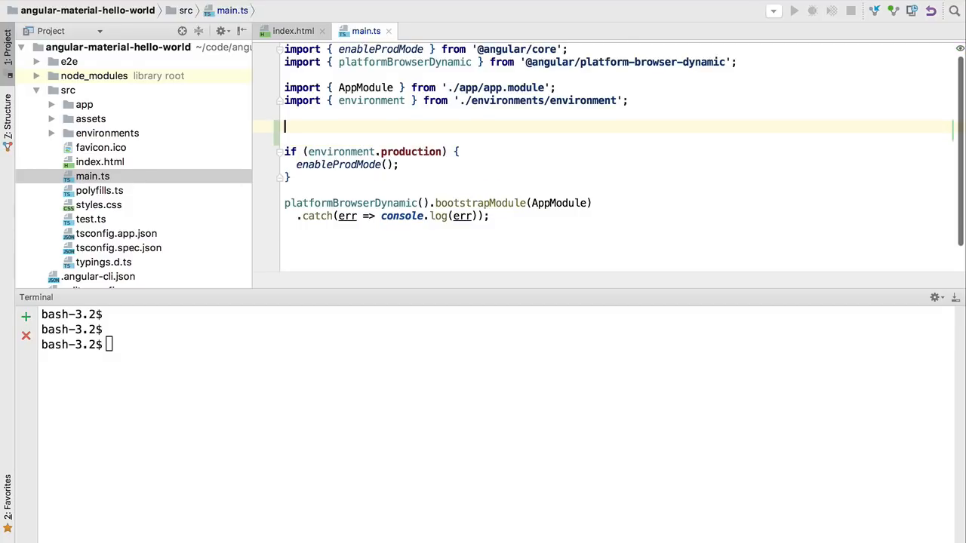
- Add import 'hammerjs'; below the environment import in main.ts
type("import 'hammerjs';")
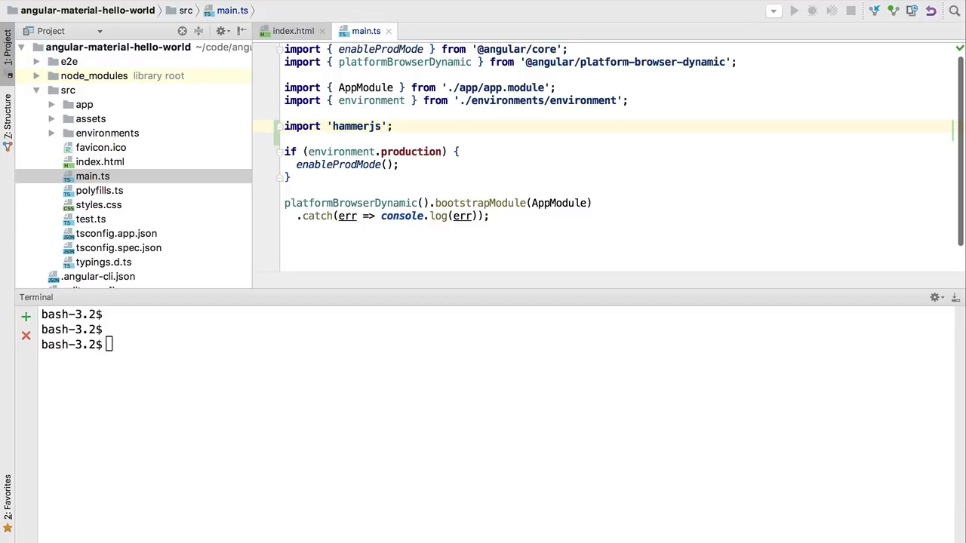
left_click(94, 76)
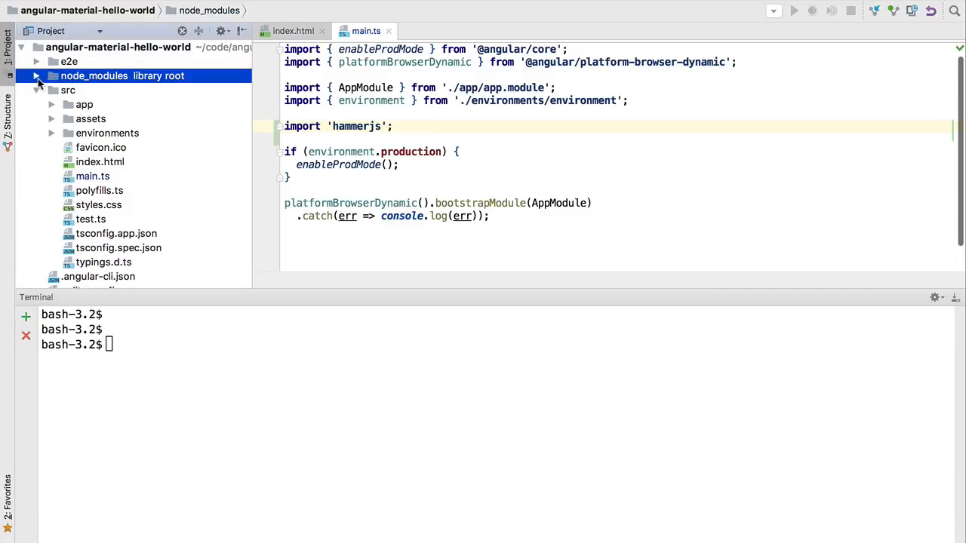
left_click(39, 75)
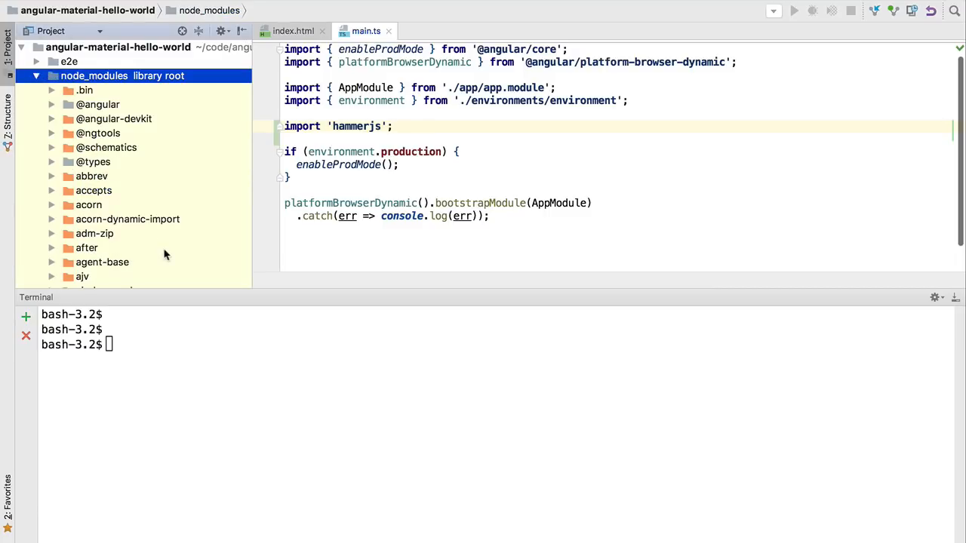
left_click(99, 104)
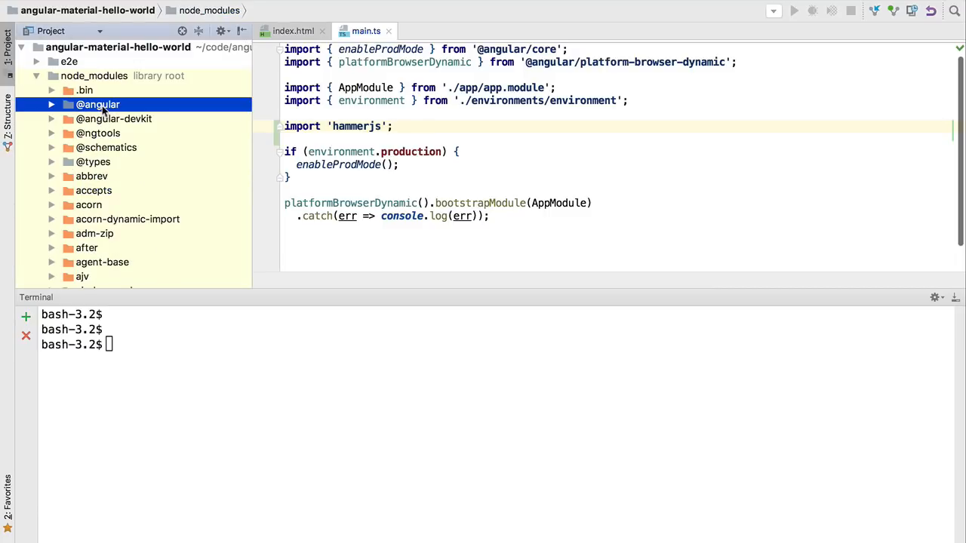
left_click(98, 104)
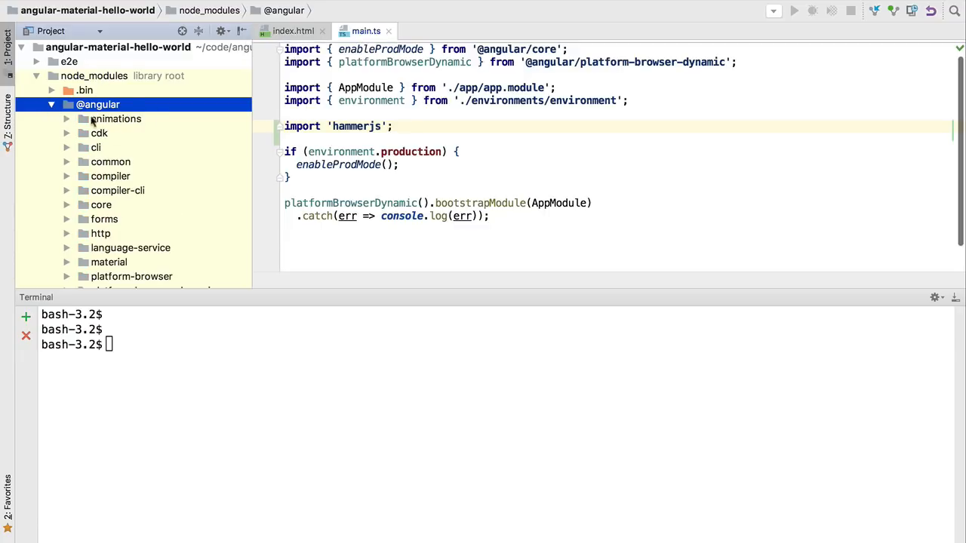
scroll("down", 3)
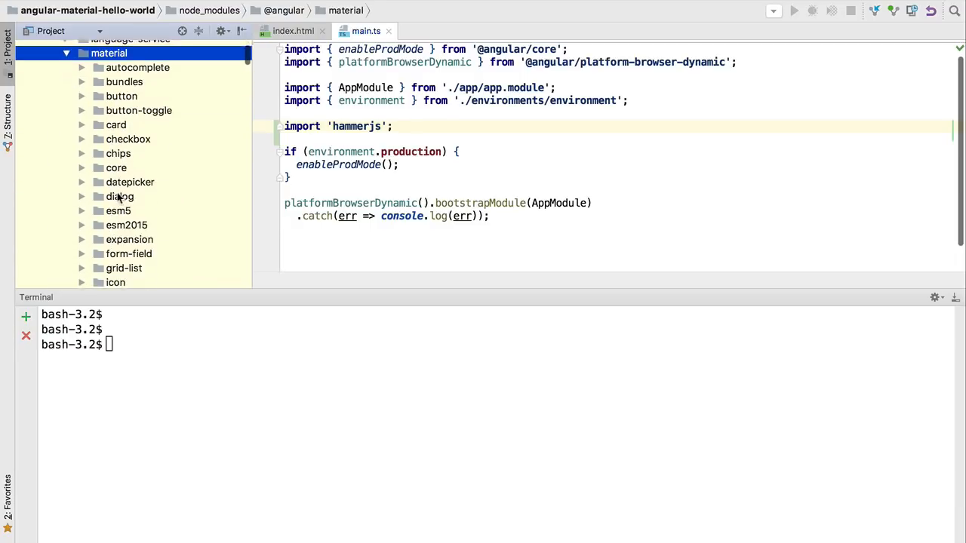
scroll("down", 3)
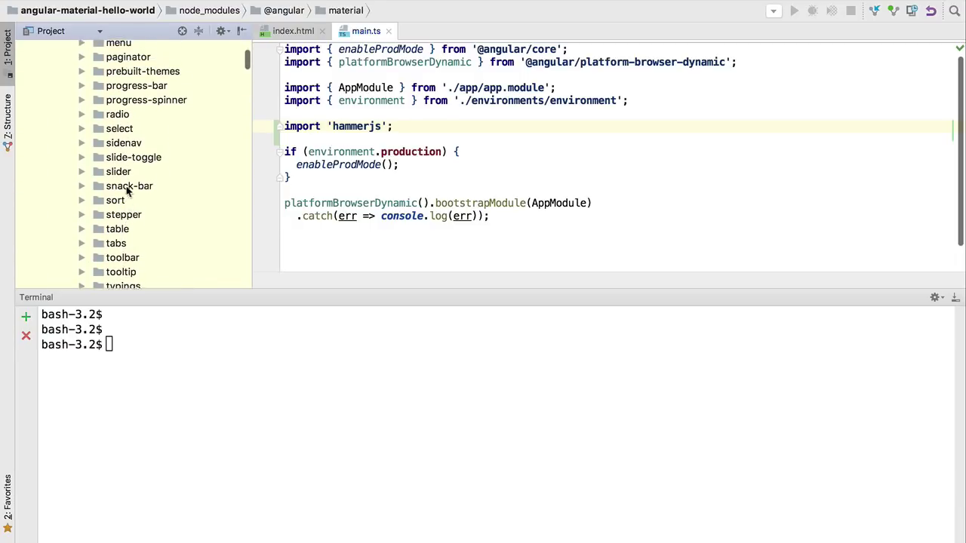
left_click(137, 71)
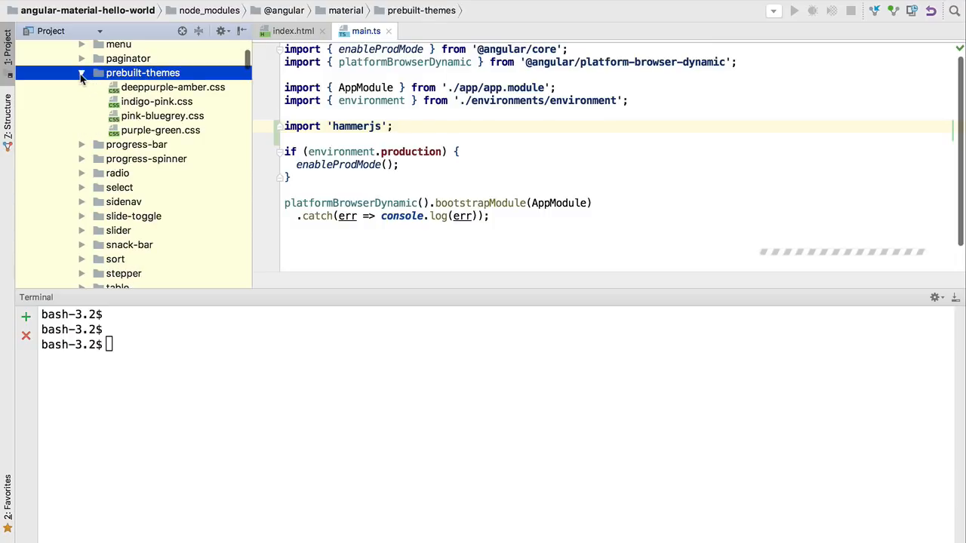
left_click(157, 101)
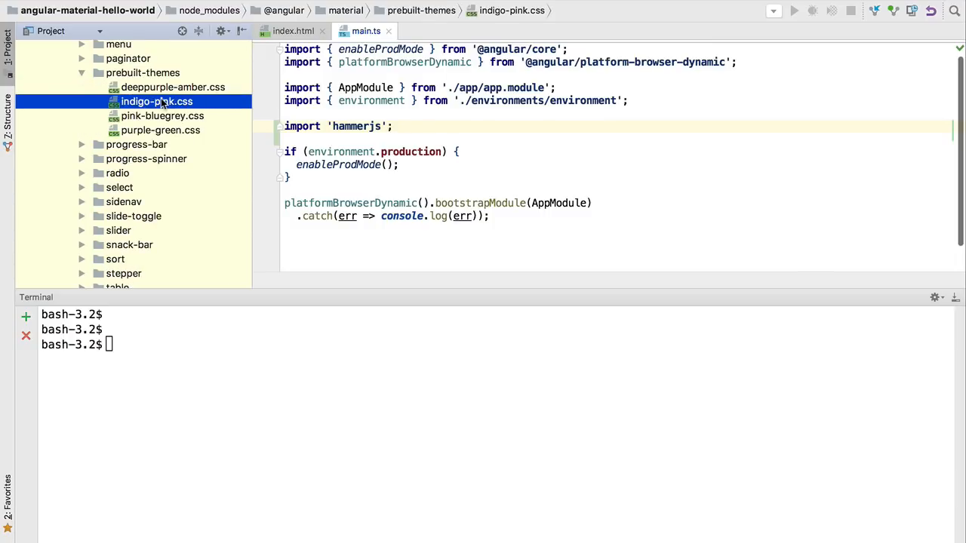
mouse_move(151, 106)
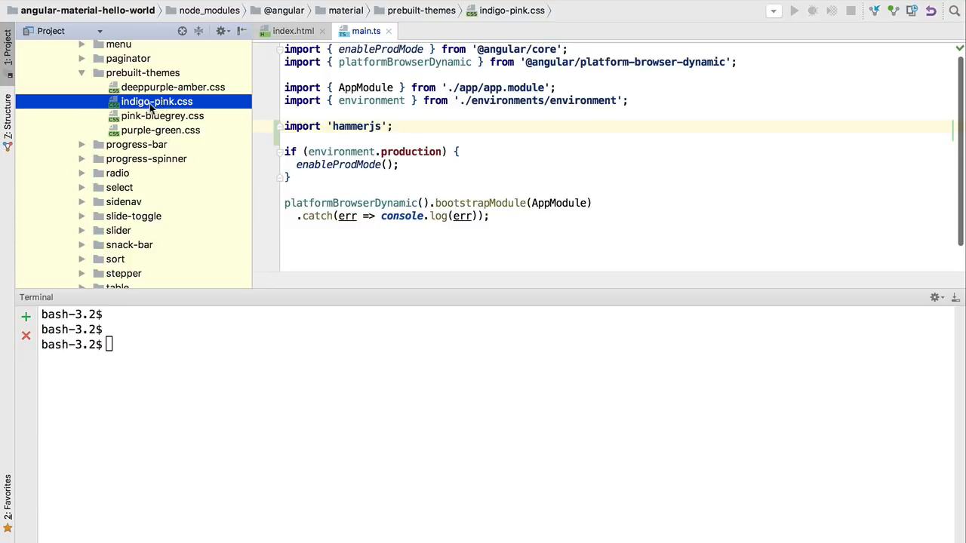
mouse_move(187, 115)
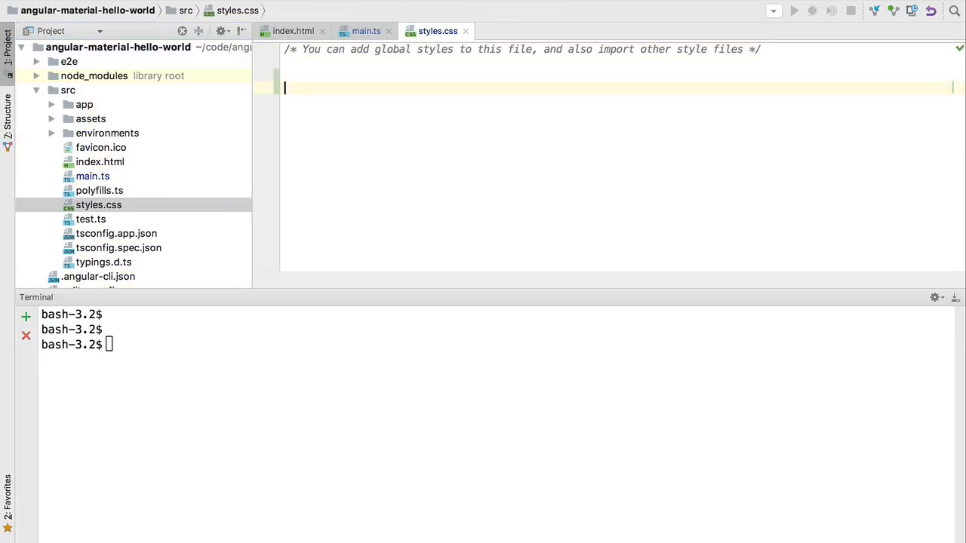
type("@import \"~@angular/material/prebuilt-themes/indigo-pink.css\";")
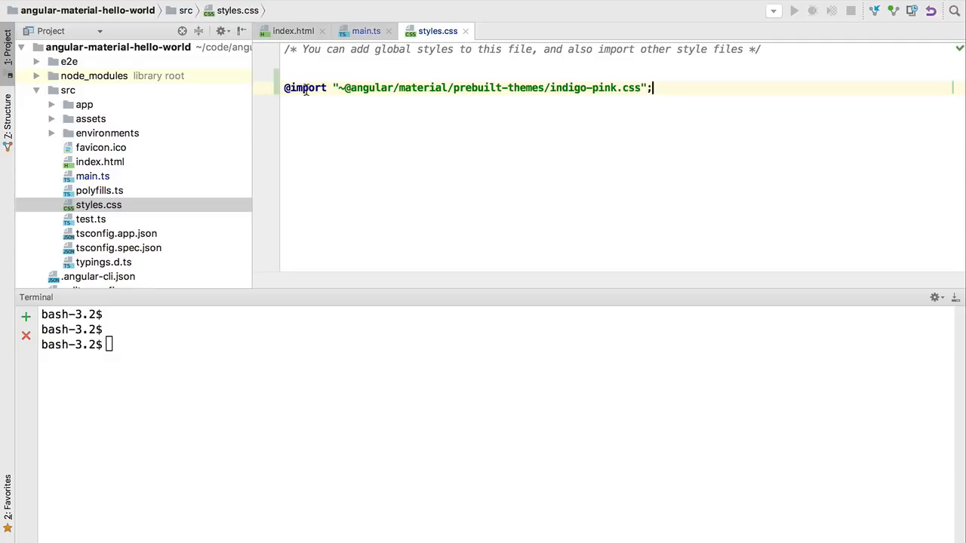
mouse_move(468, 102)
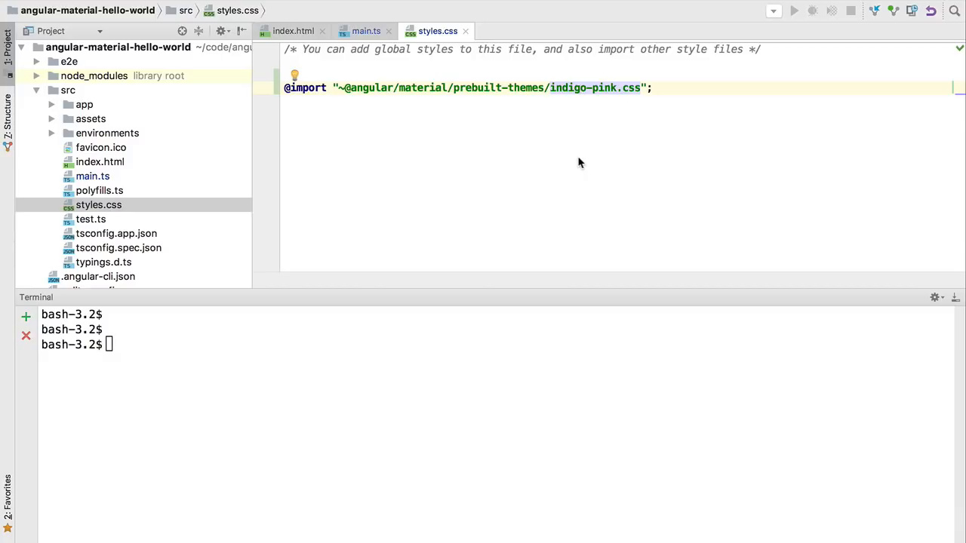
mouse_move(595, 148)
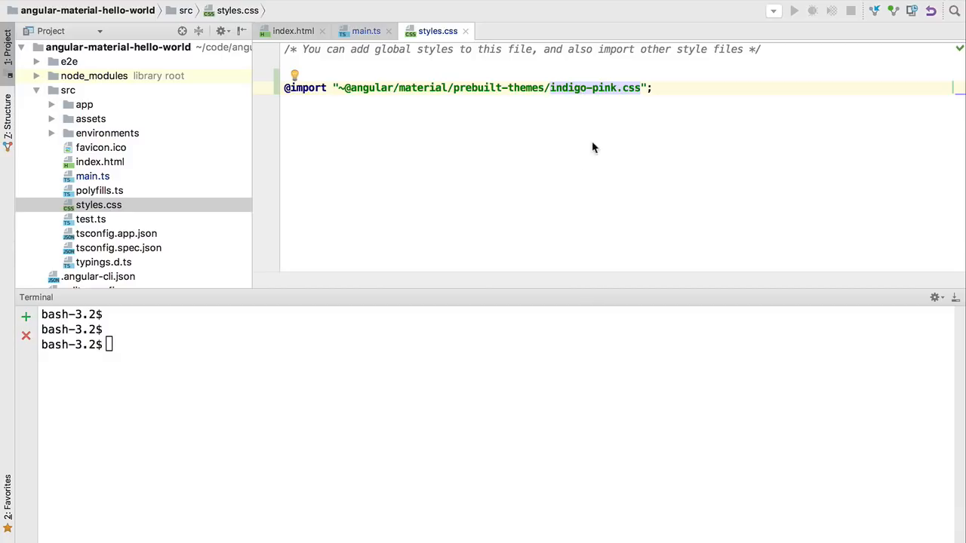
mouse_move(105, 166)
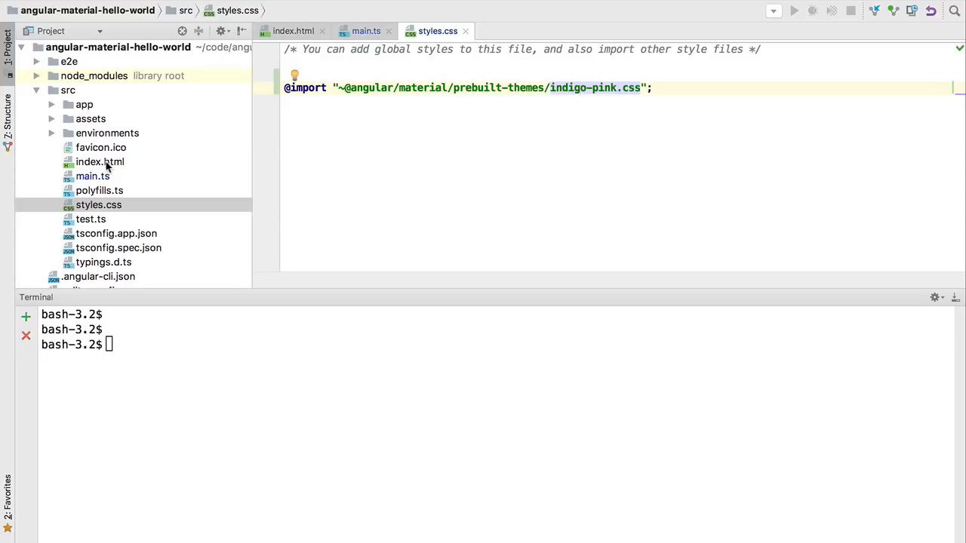
- Add a stylesheet link to fonts.googleapis.com/icon?family=Material+Icons in index.html's head
left_click(99, 162)
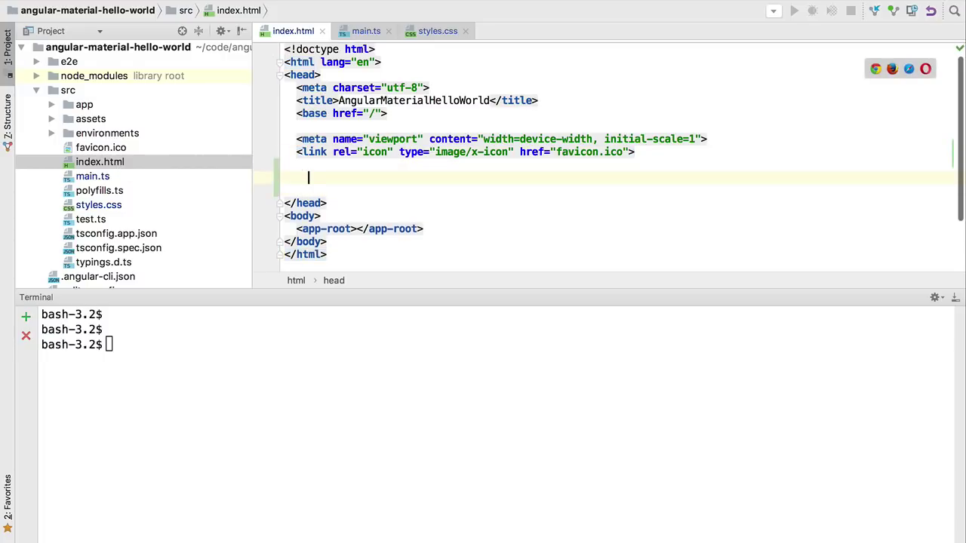
type("<link href=\"https://fonts.googleapis.com/icon?family=Material+Icons\" rel=\"stylesheet\">")
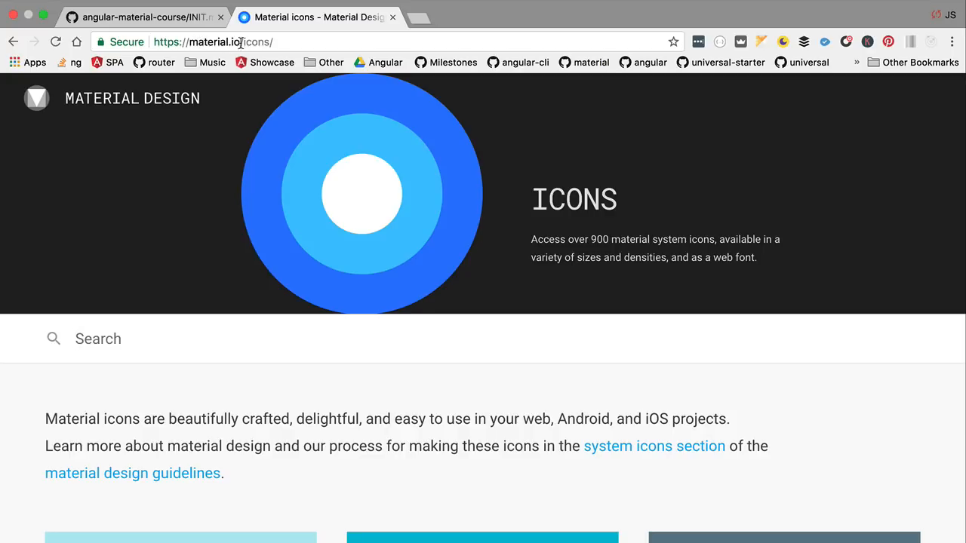
- Search the material.io icons page for 'phone' to list the phone-related icons
scroll("down", 3)
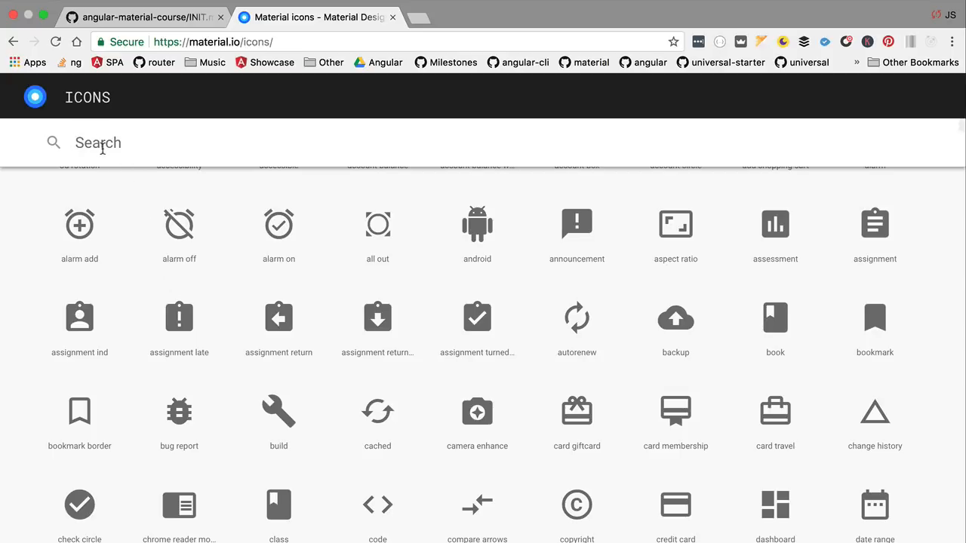
type("phone")
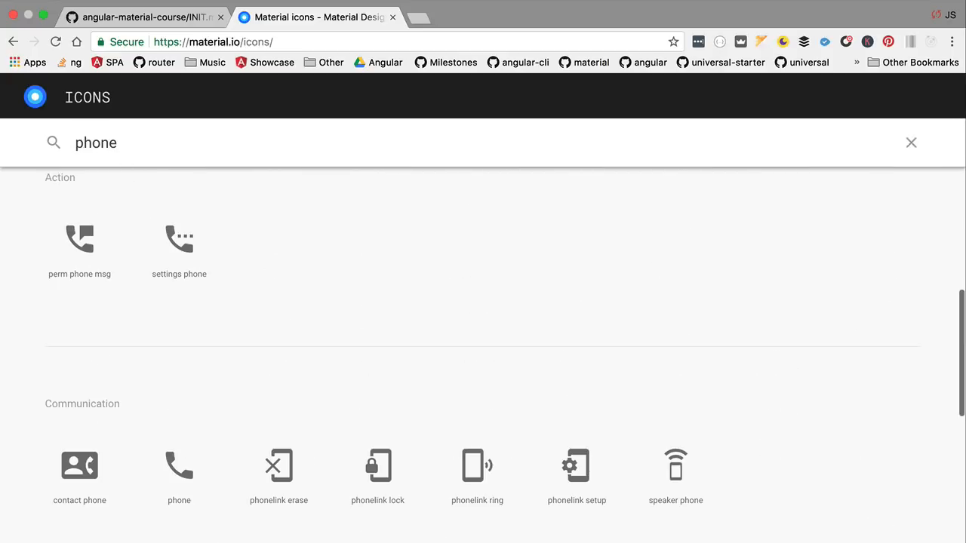
mouse_move(170, 408)
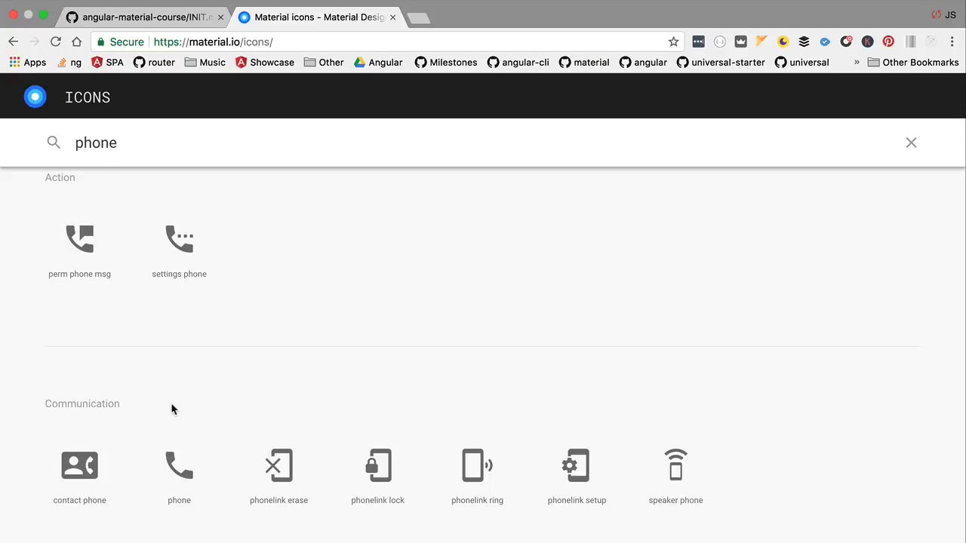
mouse_move(699, 459)
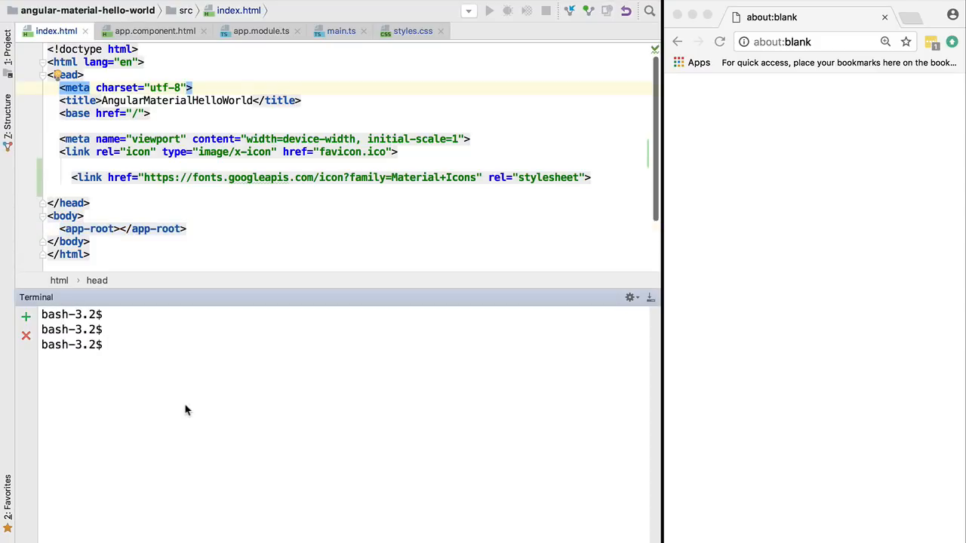
- Run npm start to compile the app, then review the mat-raised-button elements in app.component.html
type("npm")
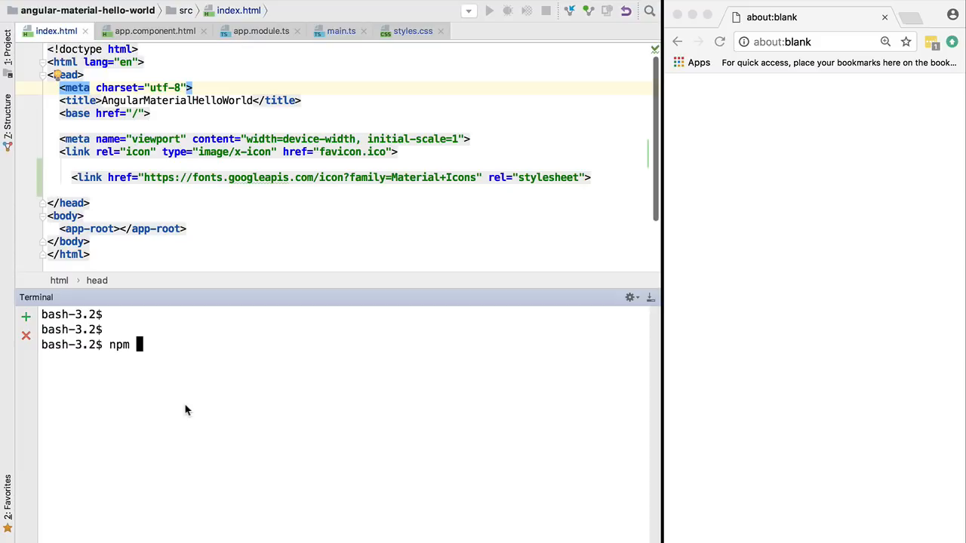
type("star")
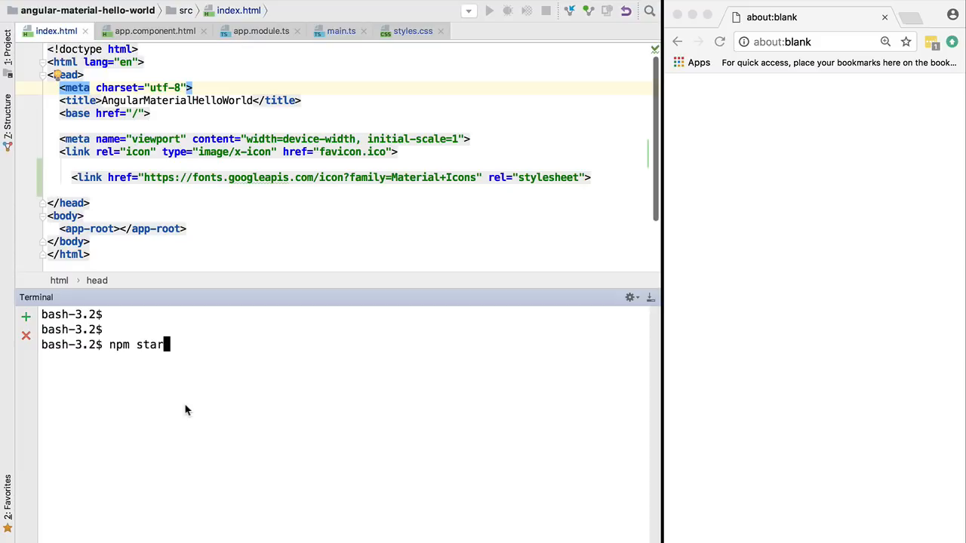
key("Enter")
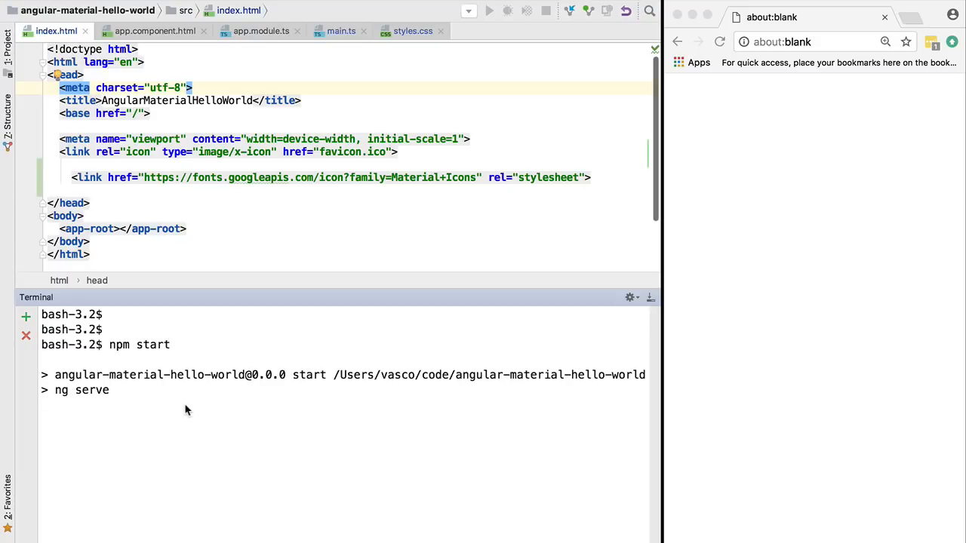
left_click(154, 33)
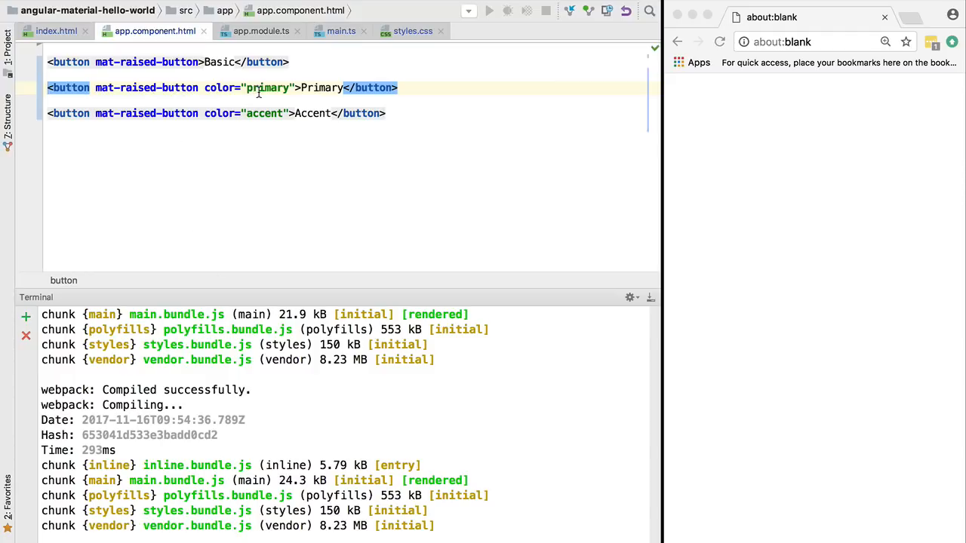
double_click(268, 88)
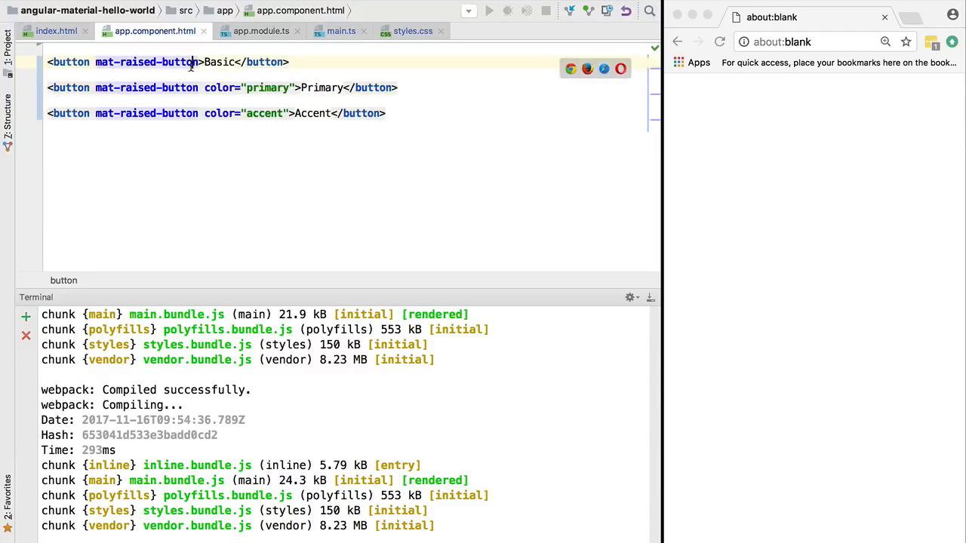
double_click(143, 62)
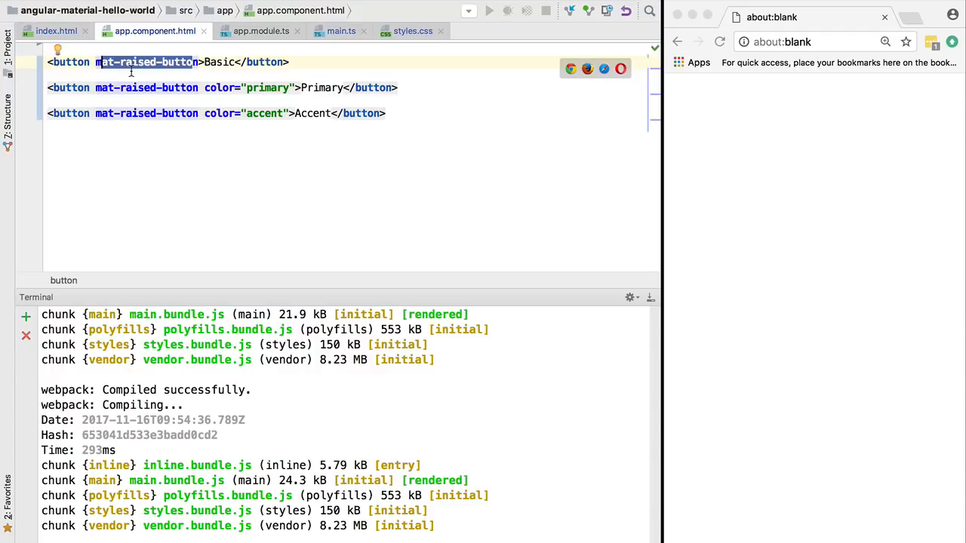
- Add MatButtonModule after AppRoutingModule in app.module.ts imports via completion, then return to the template
left_click(260, 30)
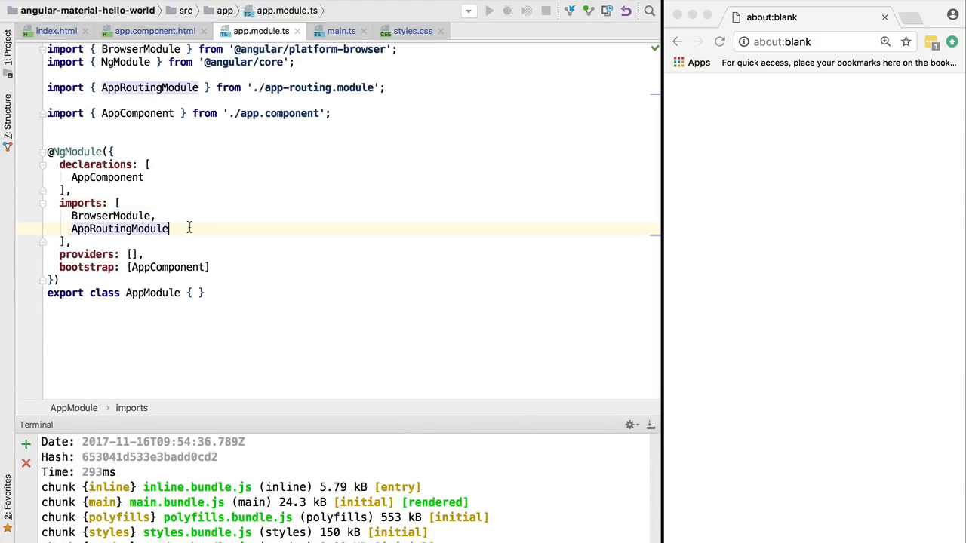
type(",")
key("Enter")
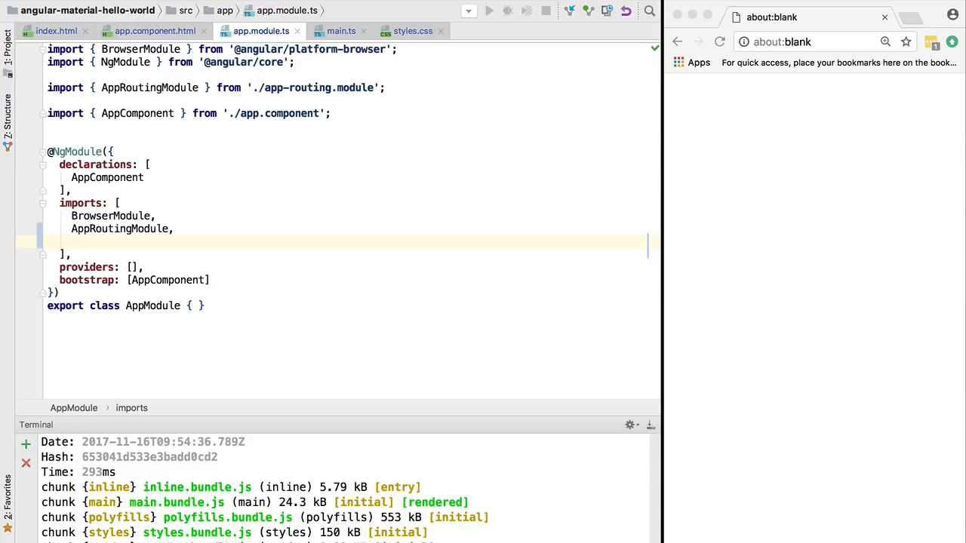
type("MatBu")
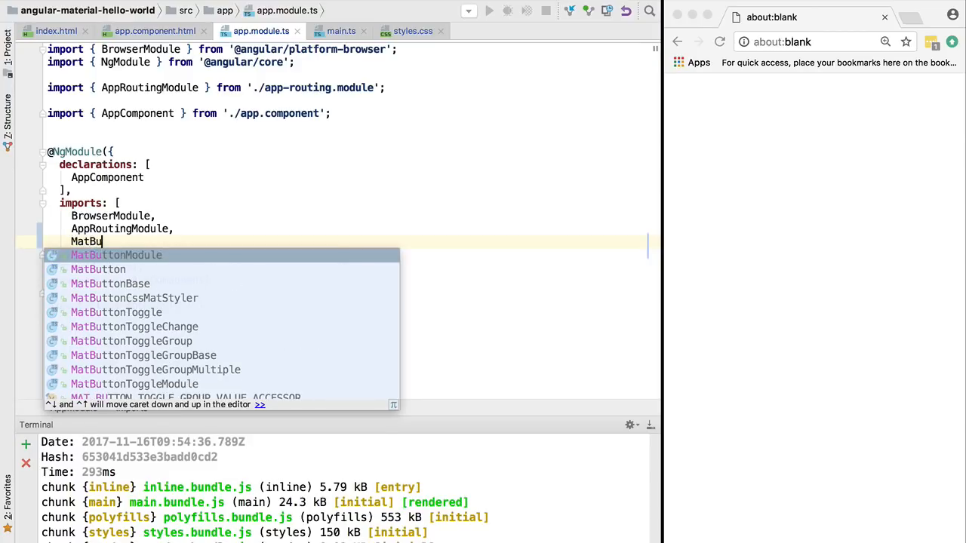
type("tt")
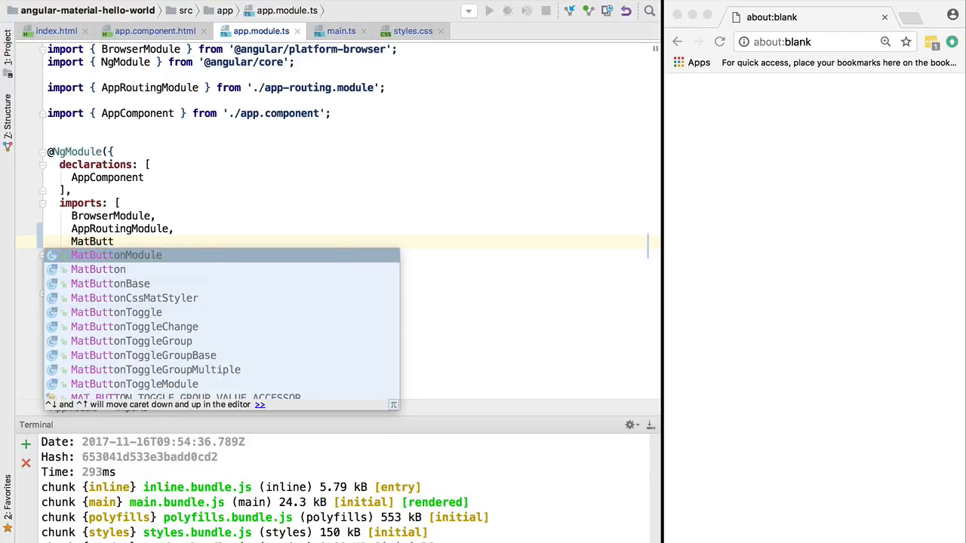
left_click(116, 254)
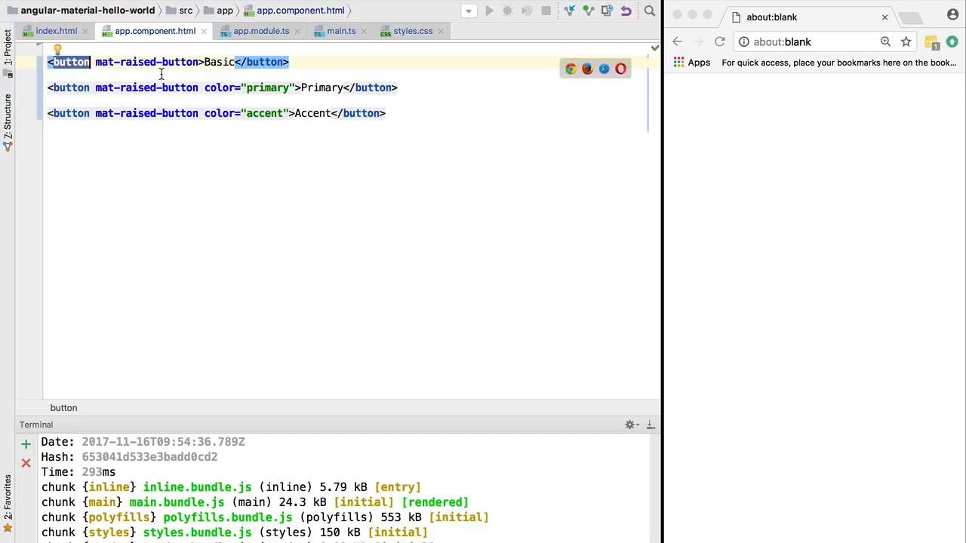
double_click(149, 62)
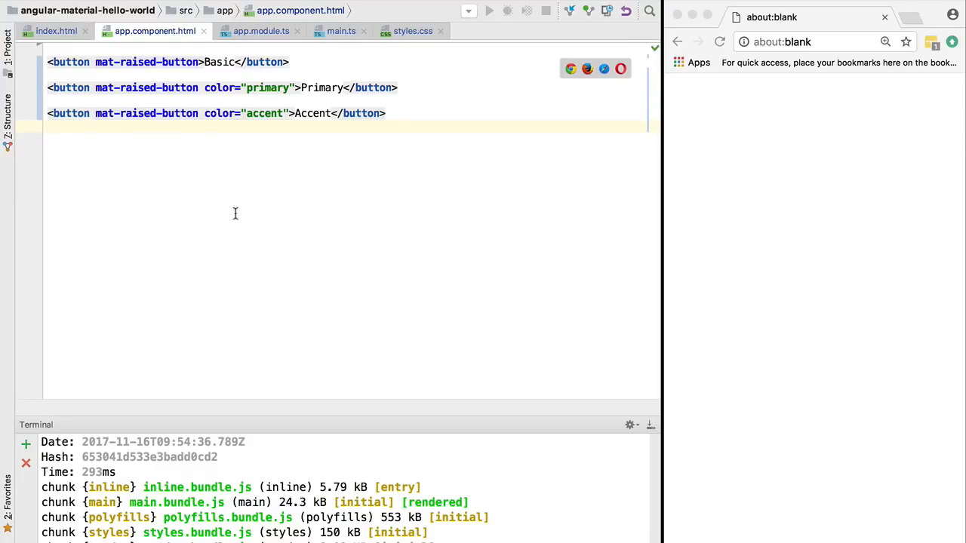
left_click(803, 42)
type("localhost:4200")
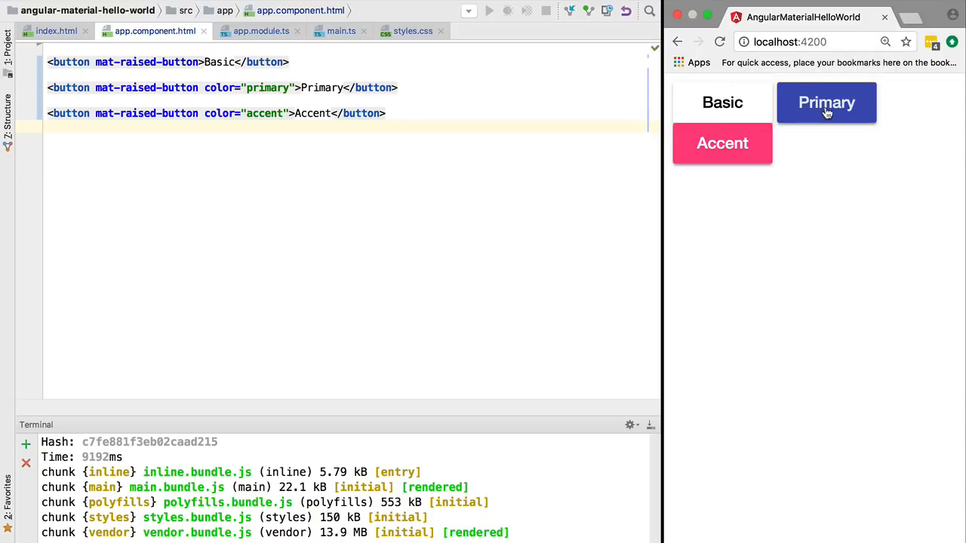
mouse_move(727, 139)
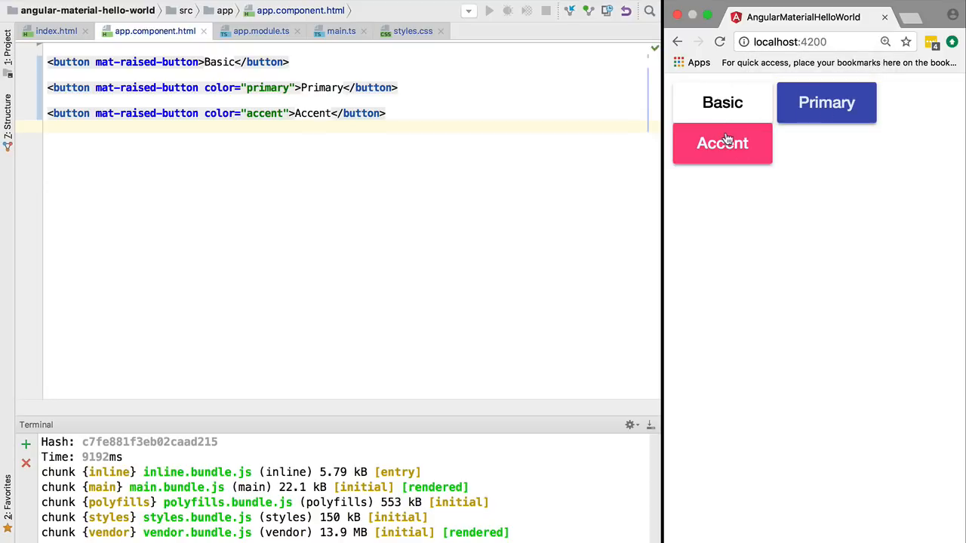
mouse_move(879, 127)
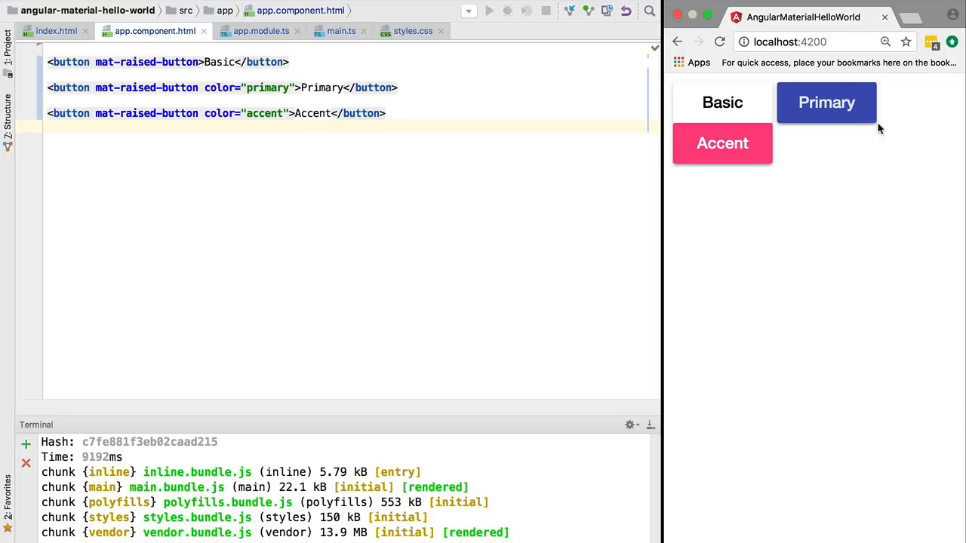